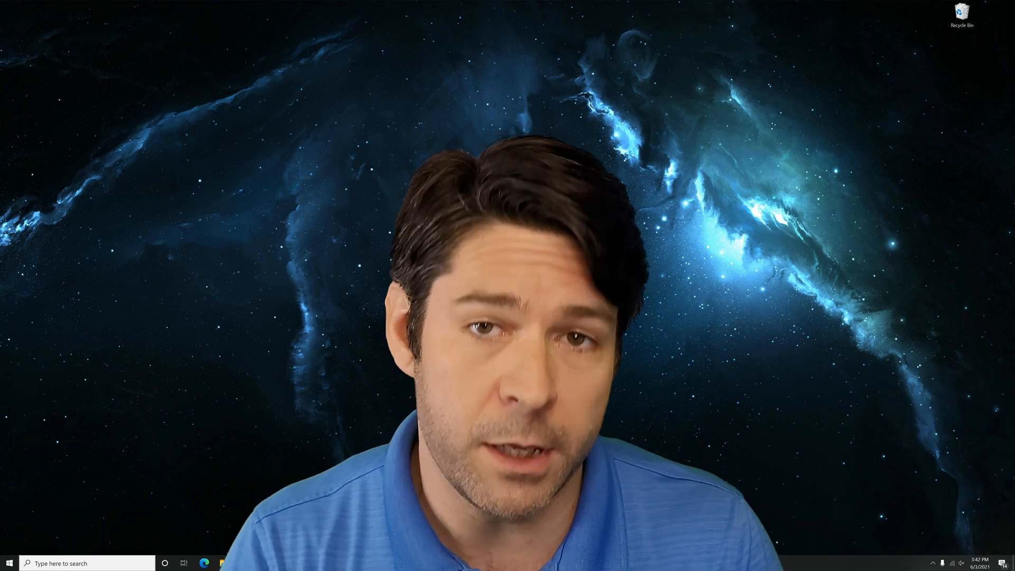
Launch Google Chrome from the taskbar, landing on the Google home page.
{"action": "left_click", "coordinate": [204, 563]}
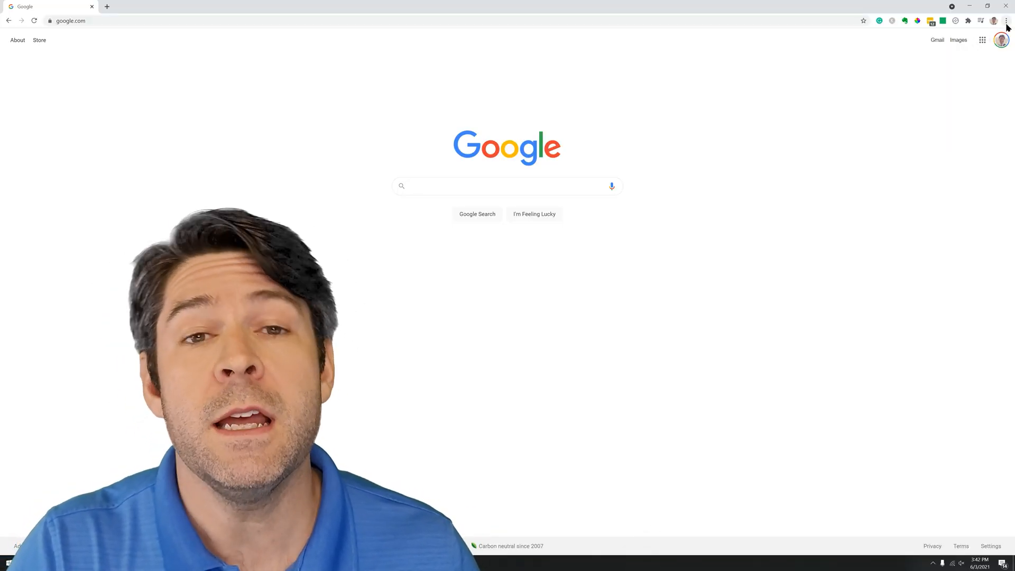
{"action": "mouse_move", "coordinate": [1008, 20]}
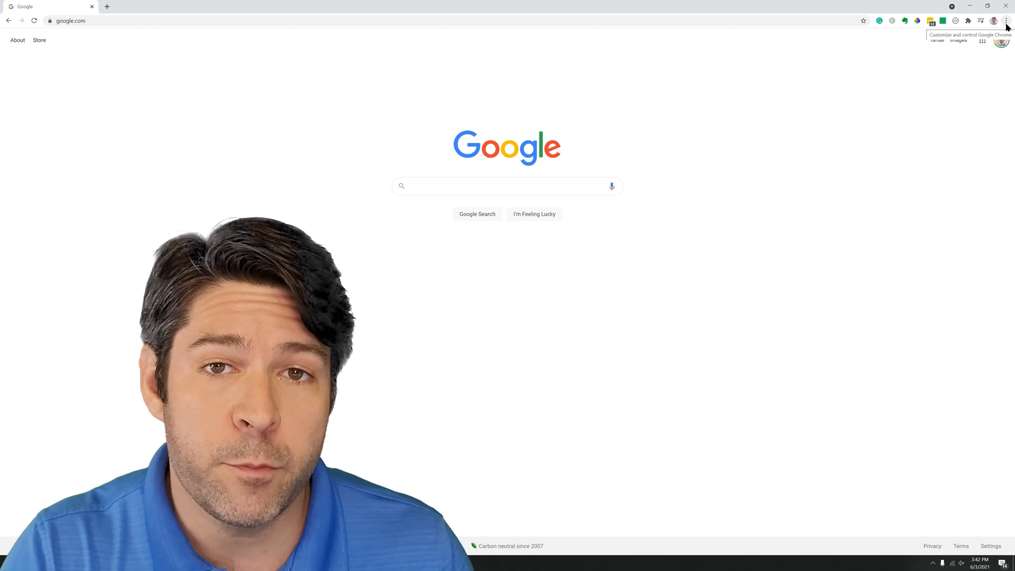
Go to Settings from the three-dot menu, opening it in a new tab.
{"action": "left_click", "coordinate": [1006, 21]}
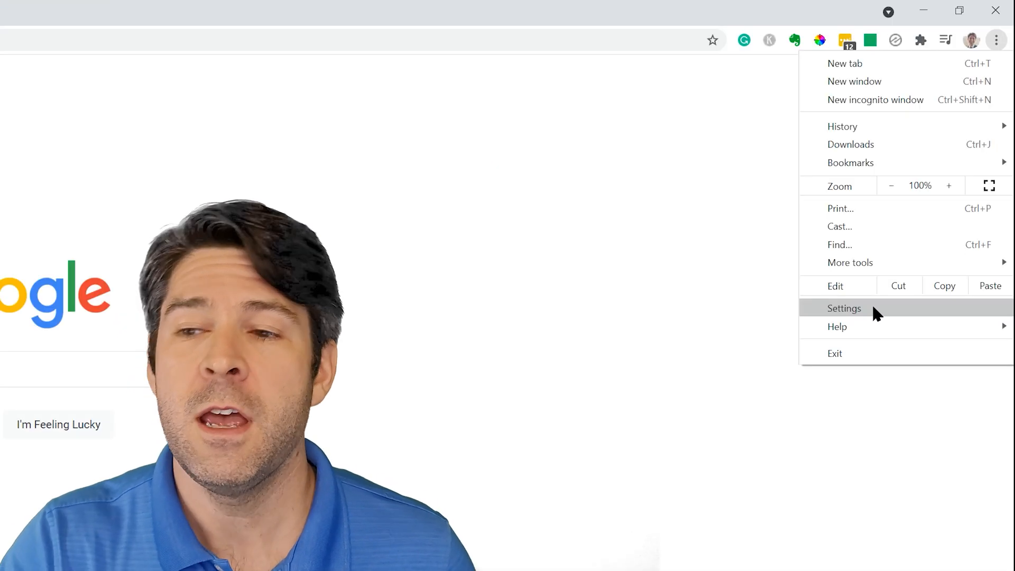
{"action": "mouse_move", "coordinate": [970, 58]}
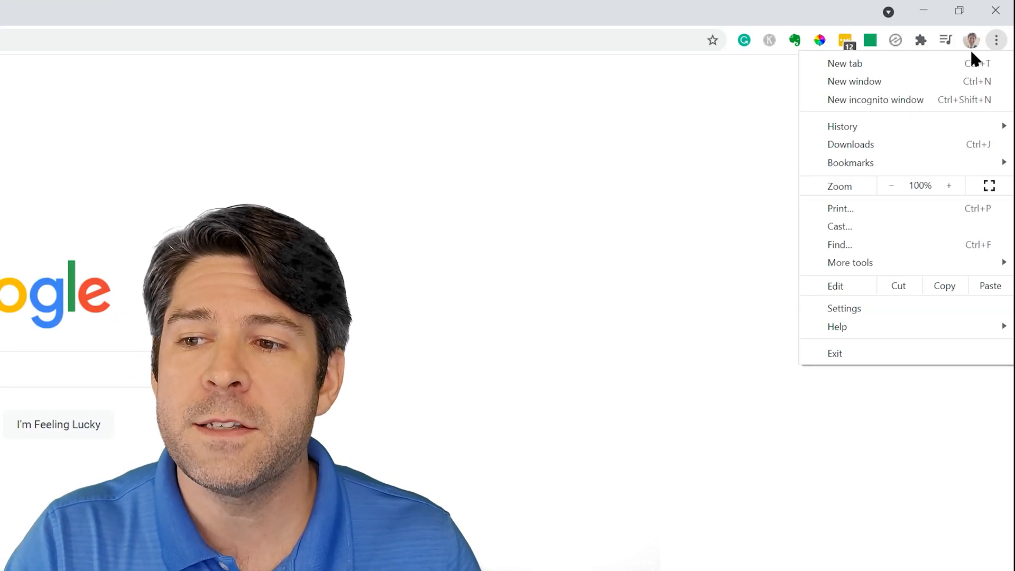
{"action": "mouse_move", "coordinate": [845, 308]}
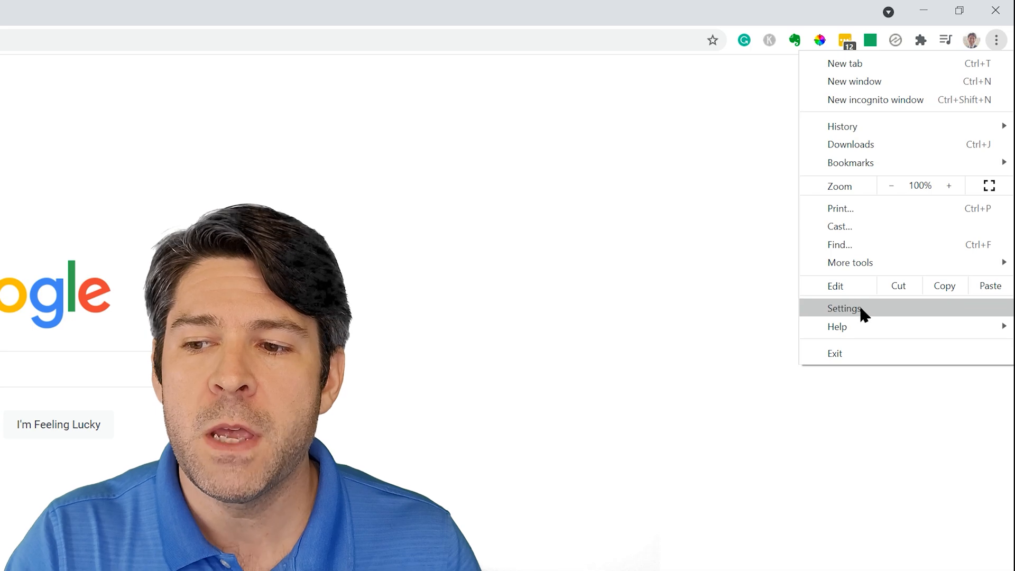
{"action": "mouse_move", "coordinate": [861, 355]}
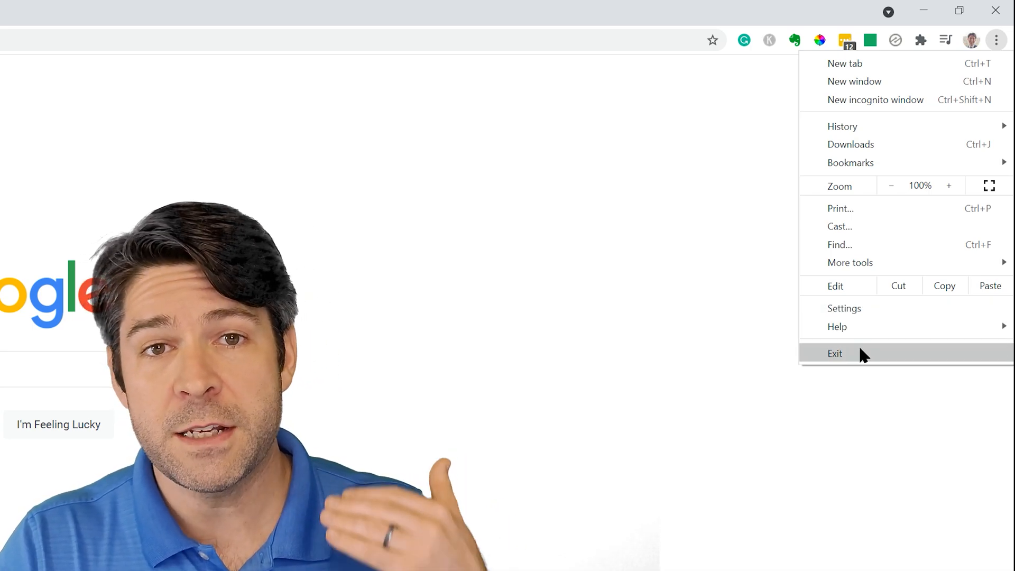
{"action": "mouse_move", "coordinate": [838, 327]}
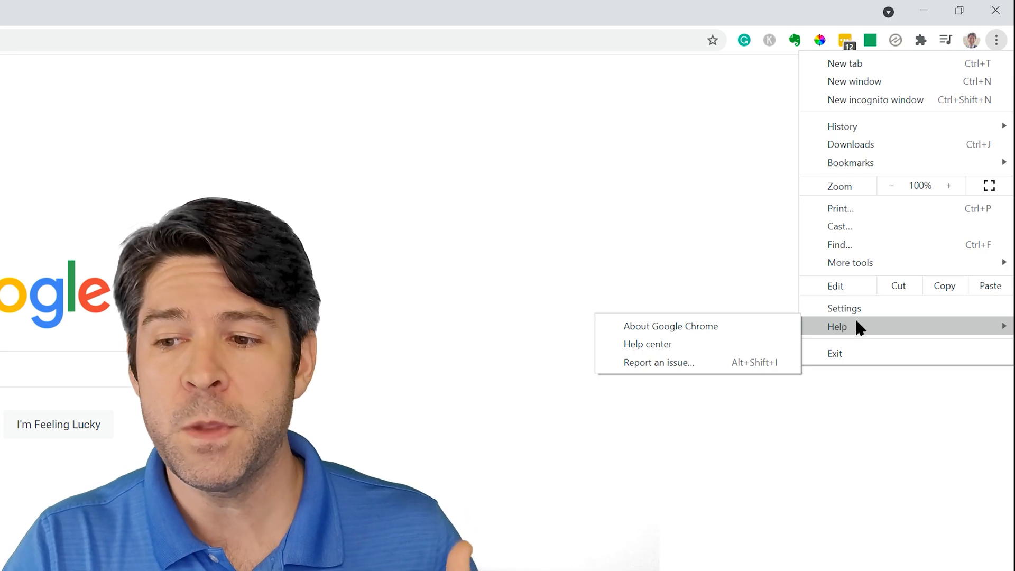
{"action": "left_click", "coordinate": [845, 308]}
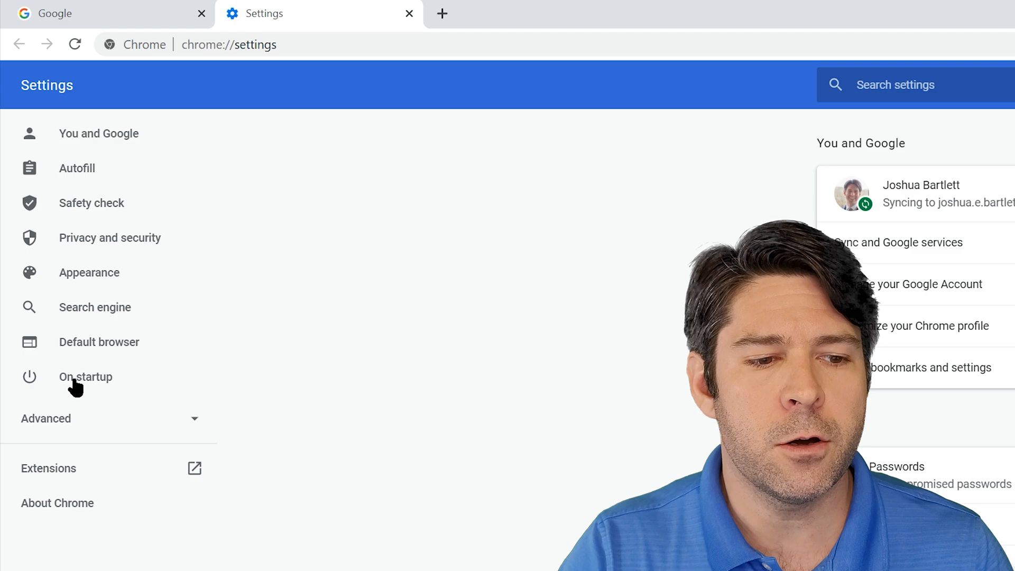
{"action": "mouse_move", "coordinate": [6, 505]}
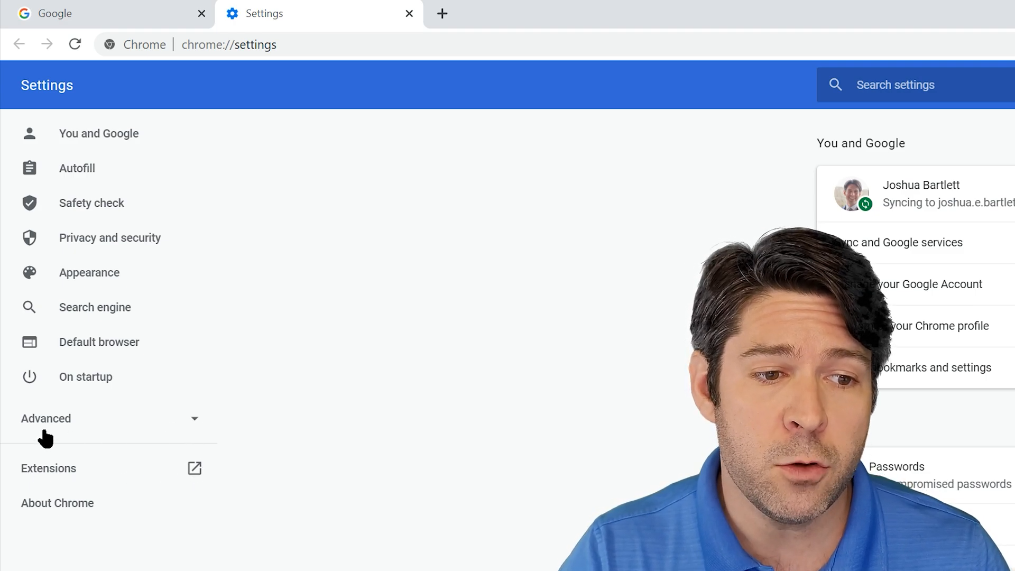
Expand the Advanced categories and jump to the Languages section.
{"action": "left_click", "coordinate": [46, 419]}
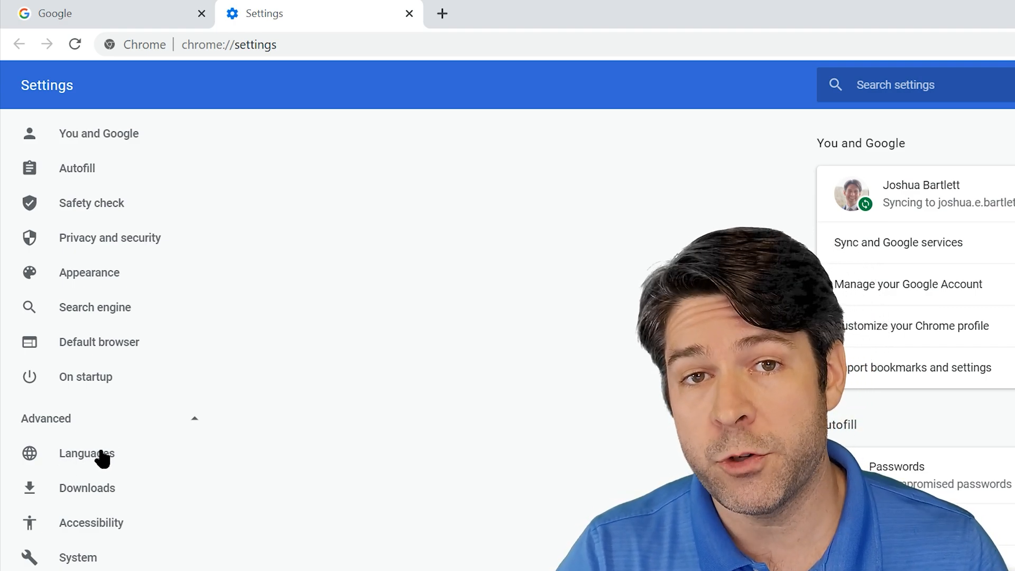
{"action": "left_click", "coordinate": [87, 454]}
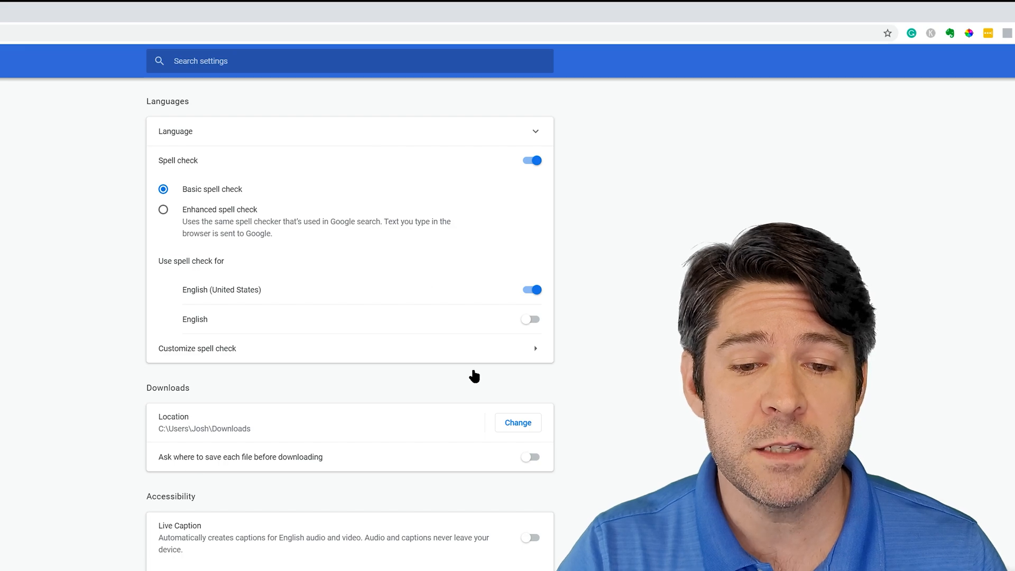
{"action": "scroll", "scroll_direction": "down", "scroll_amount": 3}
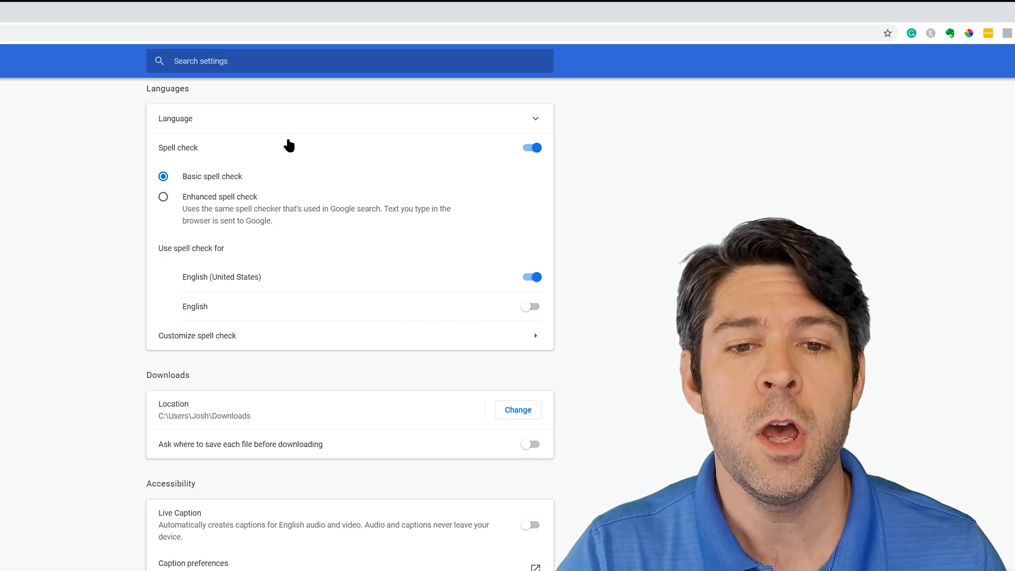
{"action": "mouse_move", "coordinate": [291, 124]}
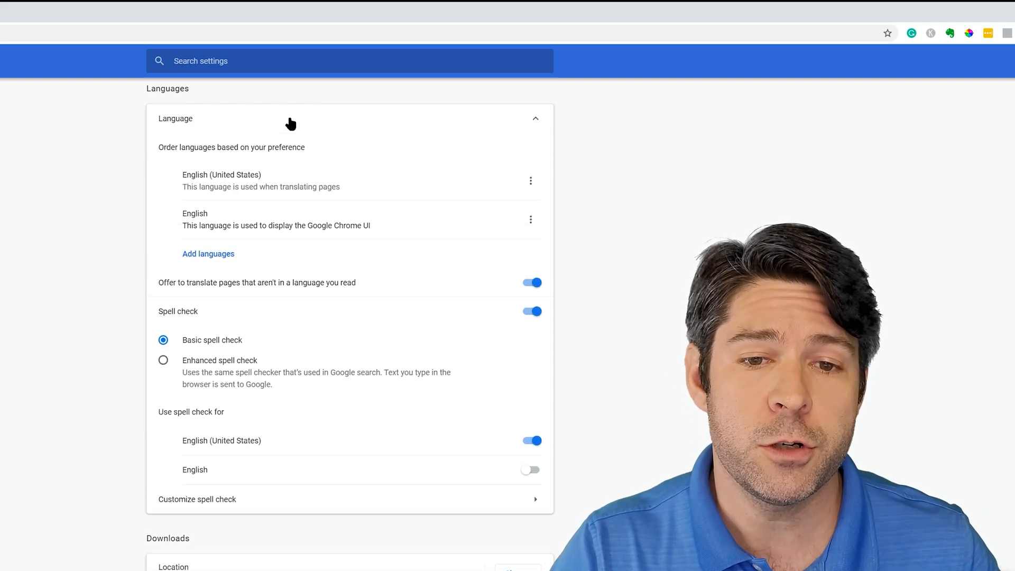
{"action": "mouse_move", "coordinate": [299, 238]}
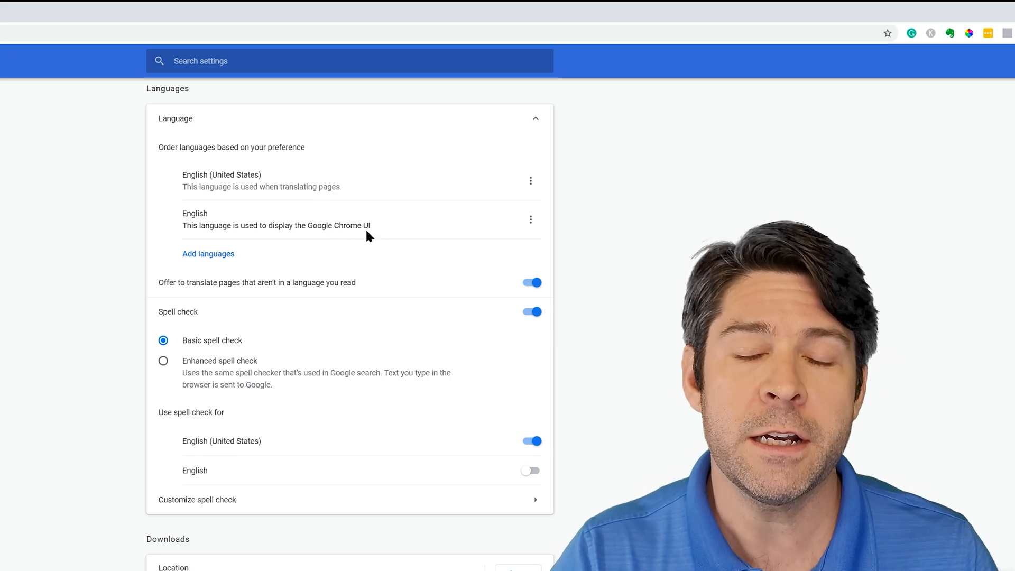
{"action": "mouse_move", "coordinate": [356, 212]}
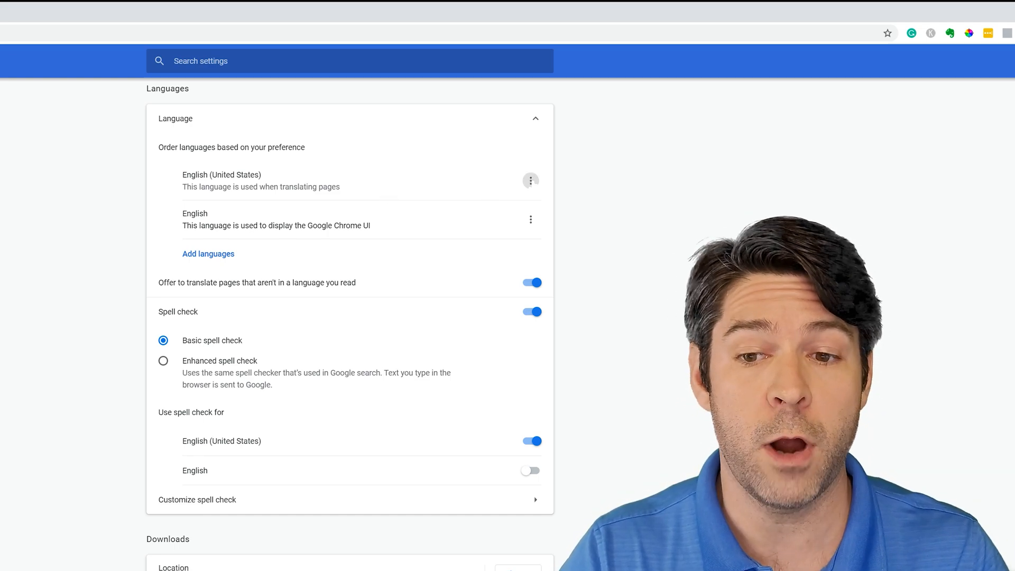
{"action": "left_click", "coordinate": [530, 180]}
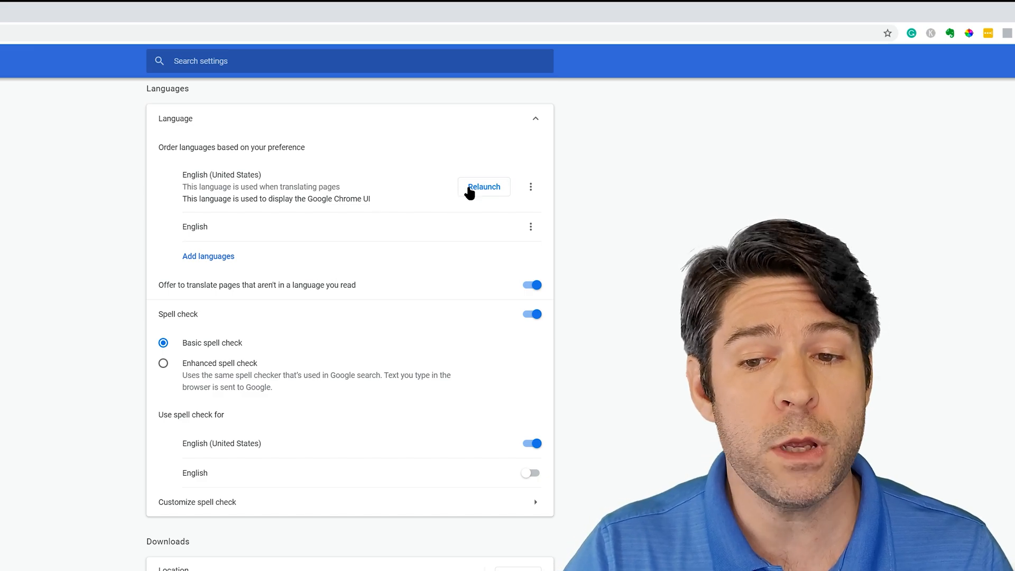
{"action": "mouse_move", "coordinate": [638, 236]}
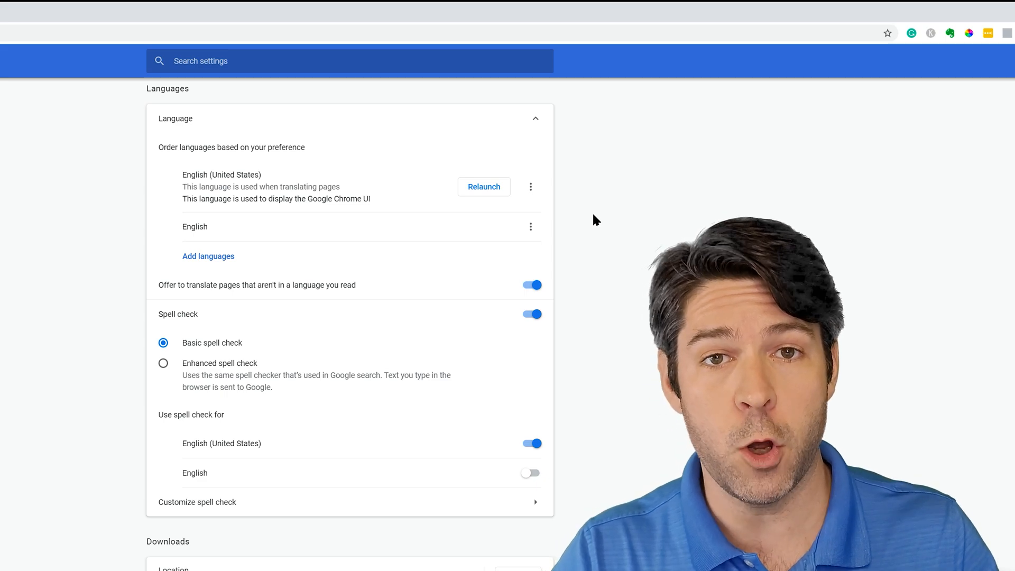
{"action": "mouse_move", "coordinate": [318, 308]}
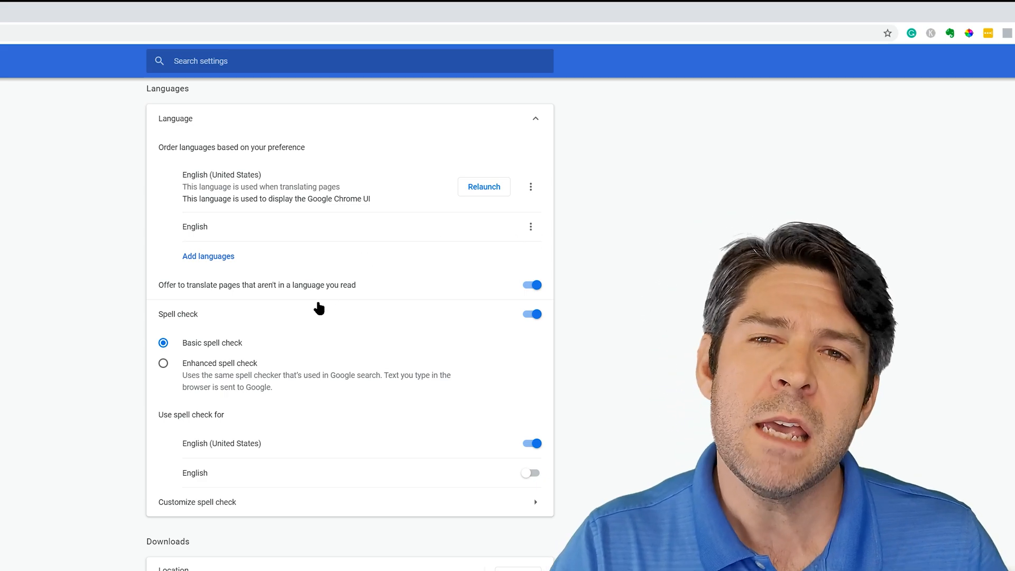
{"action": "mouse_move", "coordinate": [309, 261]}
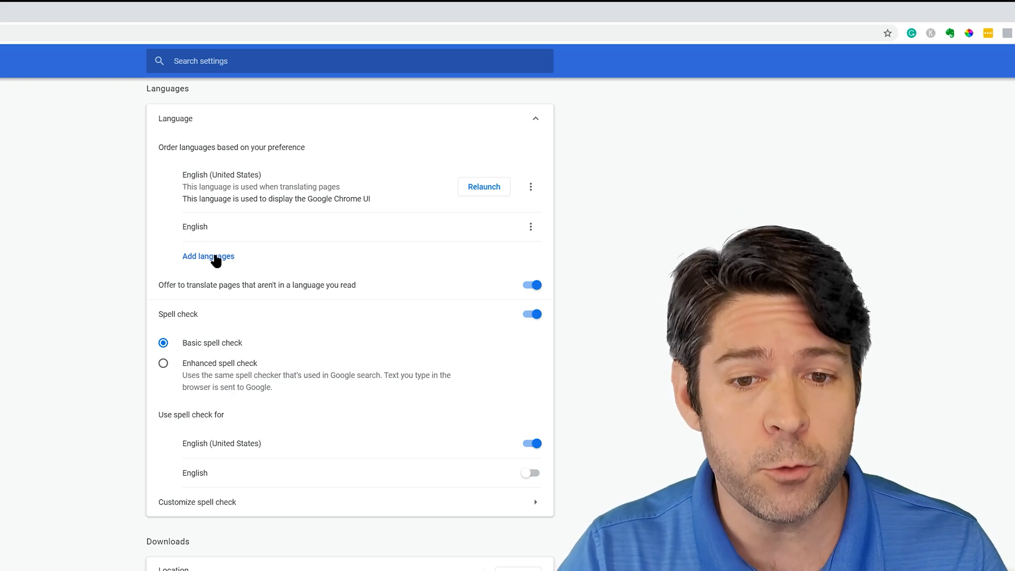
Add Spanish - español to the preferred languages by searching 'spanish'.
{"action": "left_click", "coordinate": [208, 256]}
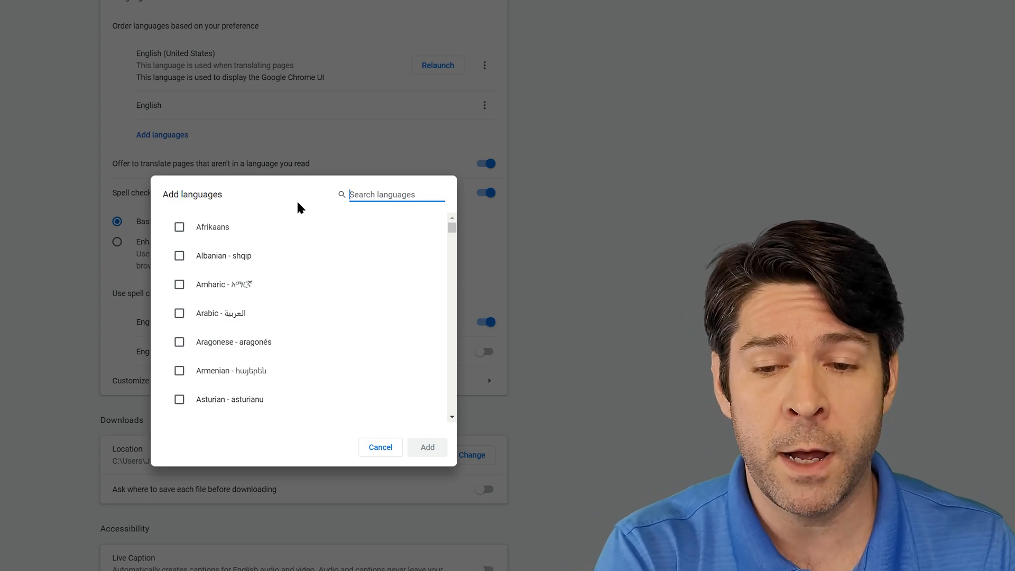
{"action": "type", "text": "spanish"}
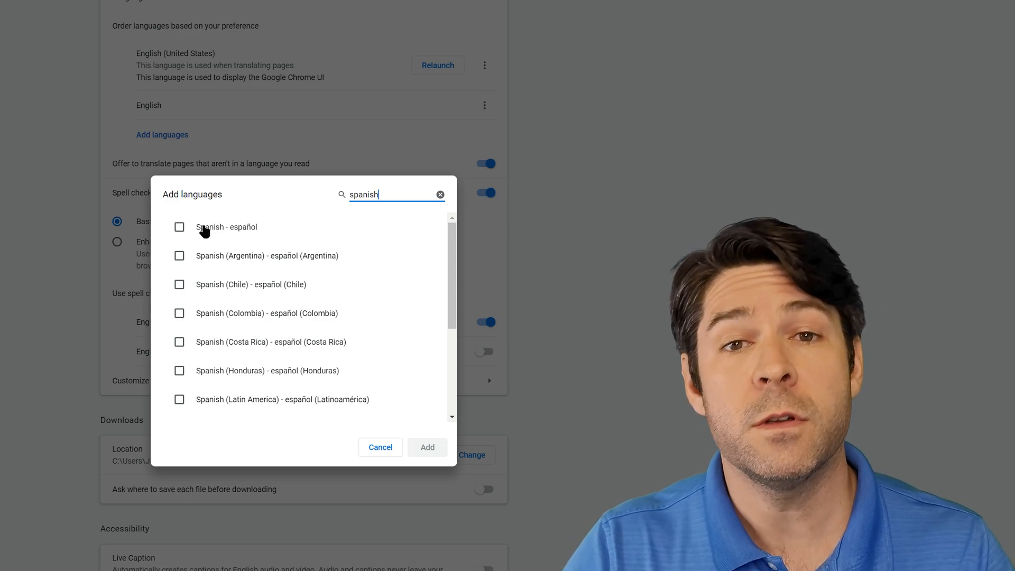
{"action": "mouse_move", "coordinate": [355, 261]}
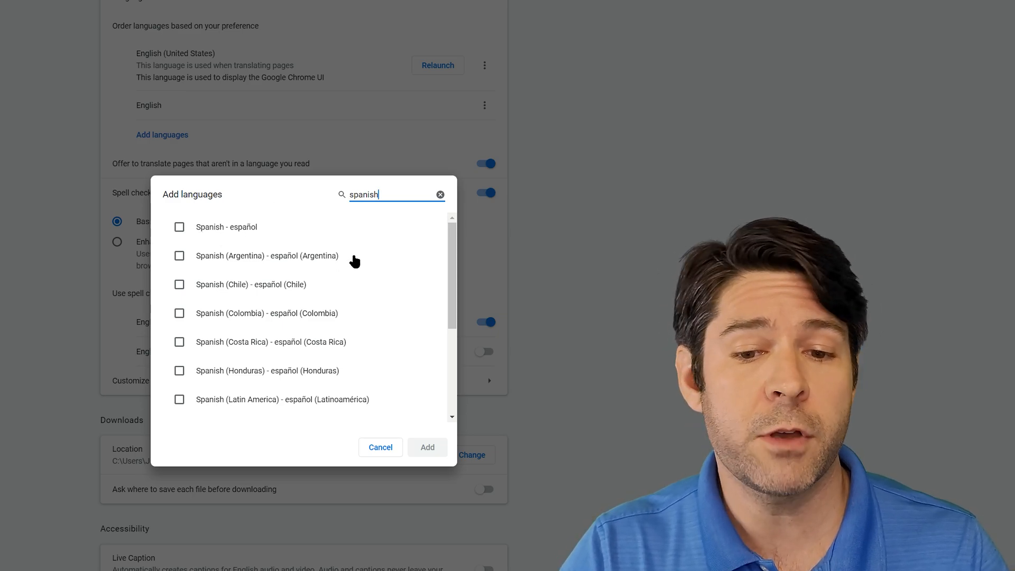
{"action": "mouse_move", "coordinate": [402, 280]}
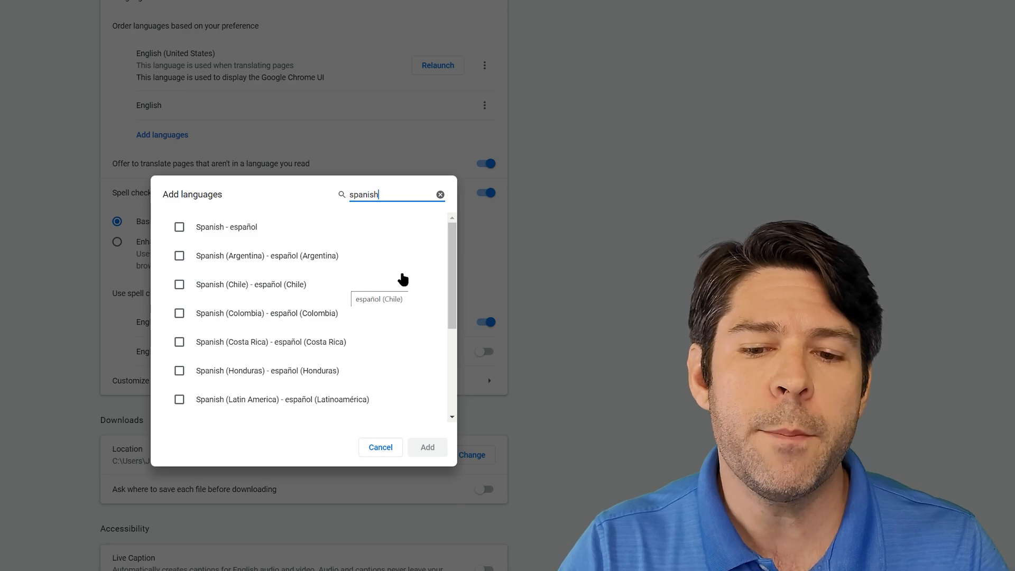
{"action": "scroll", "scroll_direction": "down", "scroll_amount": 3}
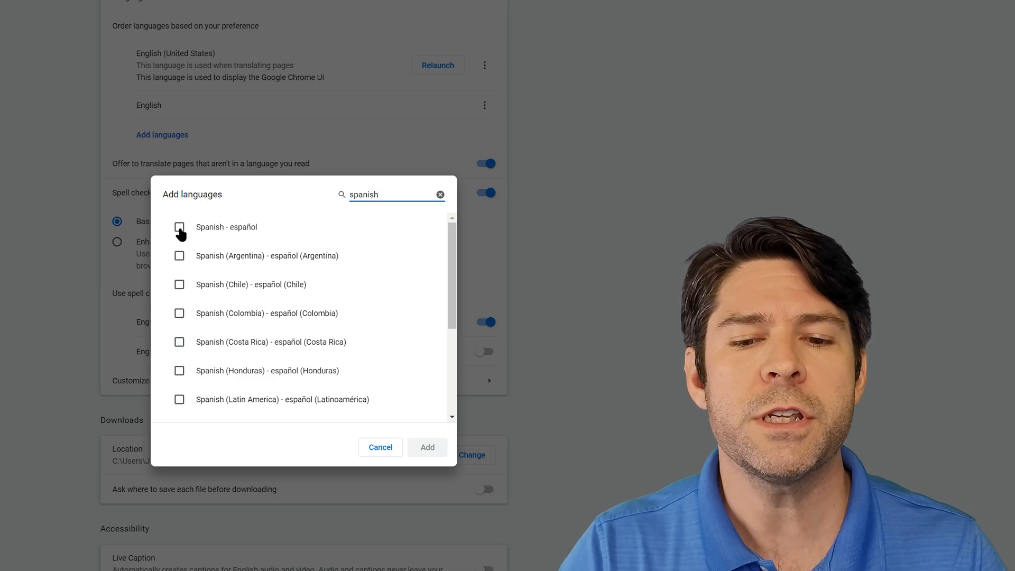
{"action": "left_click", "coordinate": [180, 227]}
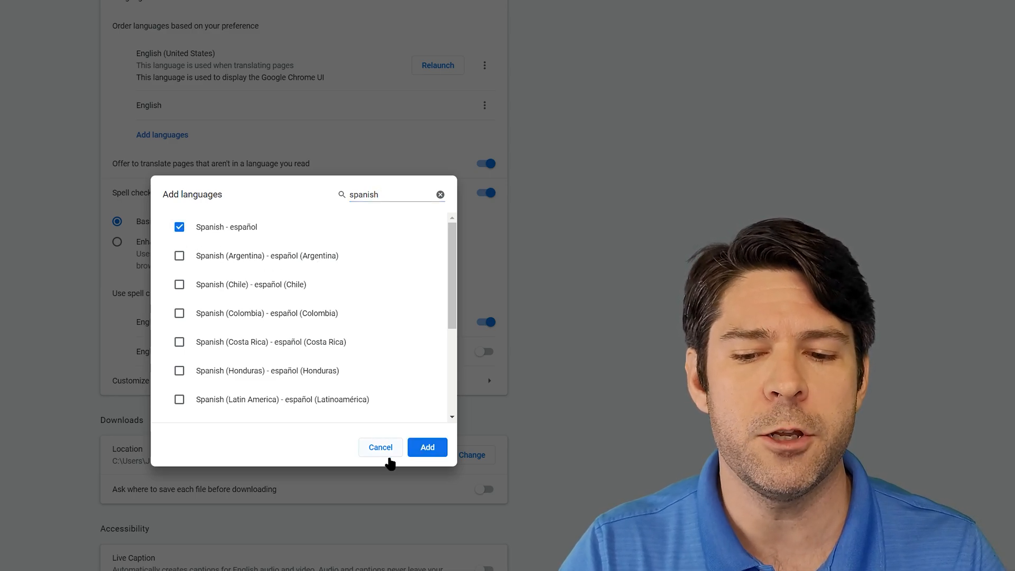
{"action": "left_click", "coordinate": [426, 446]}
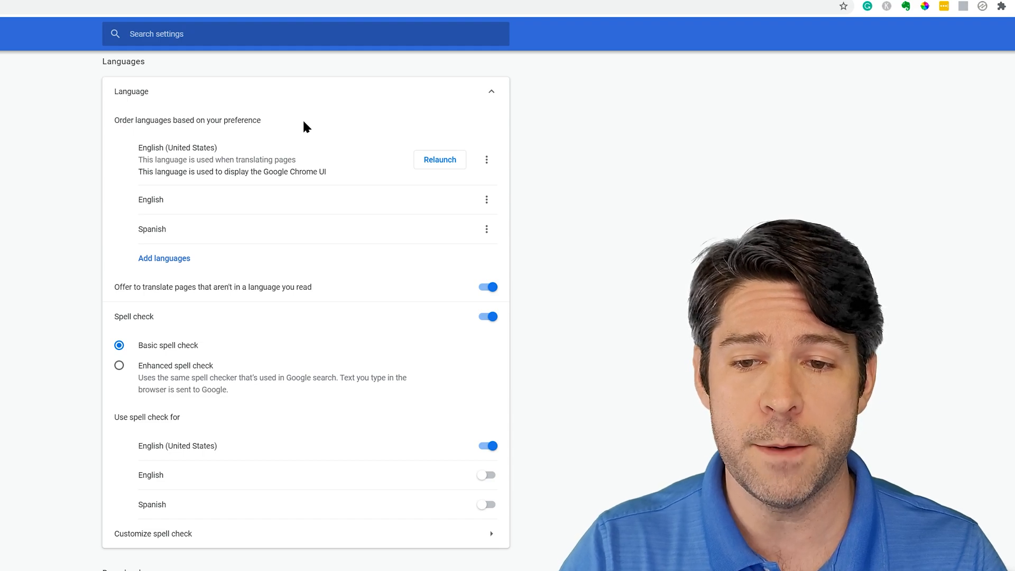
{"action": "mouse_move", "coordinate": [487, 228]}
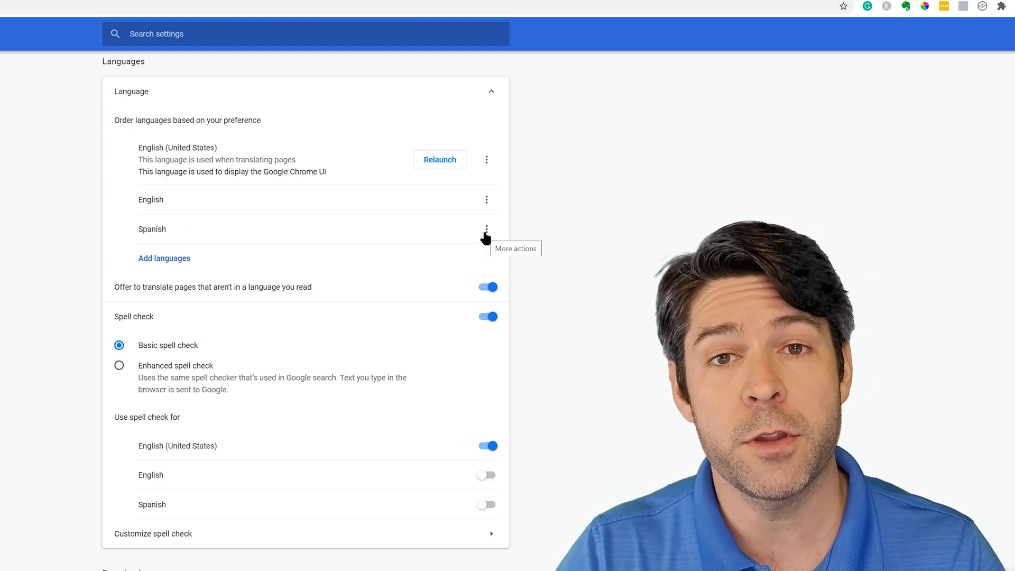
Switch on spell check for English and Spanish so all three languages are enabled.
{"action": "left_click", "coordinate": [486, 228]}
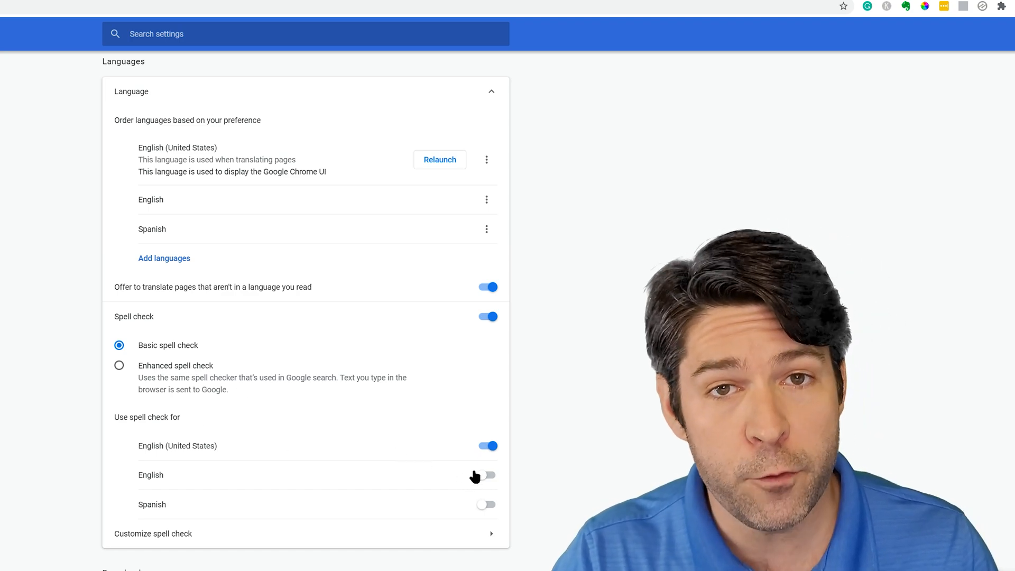
{"action": "left_click", "coordinate": [486, 475]}
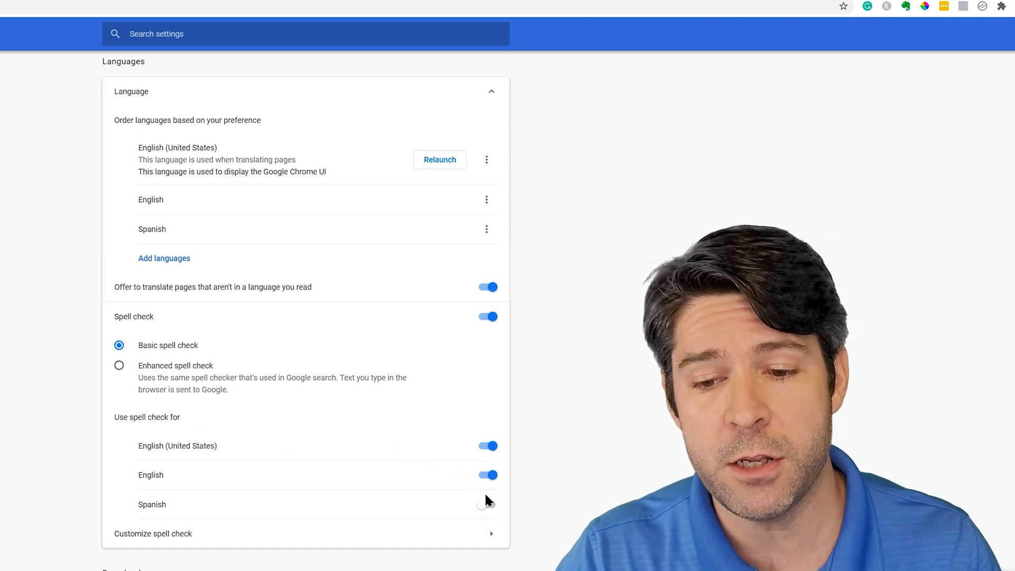
{"action": "left_click", "coordinate": [487, 505]}
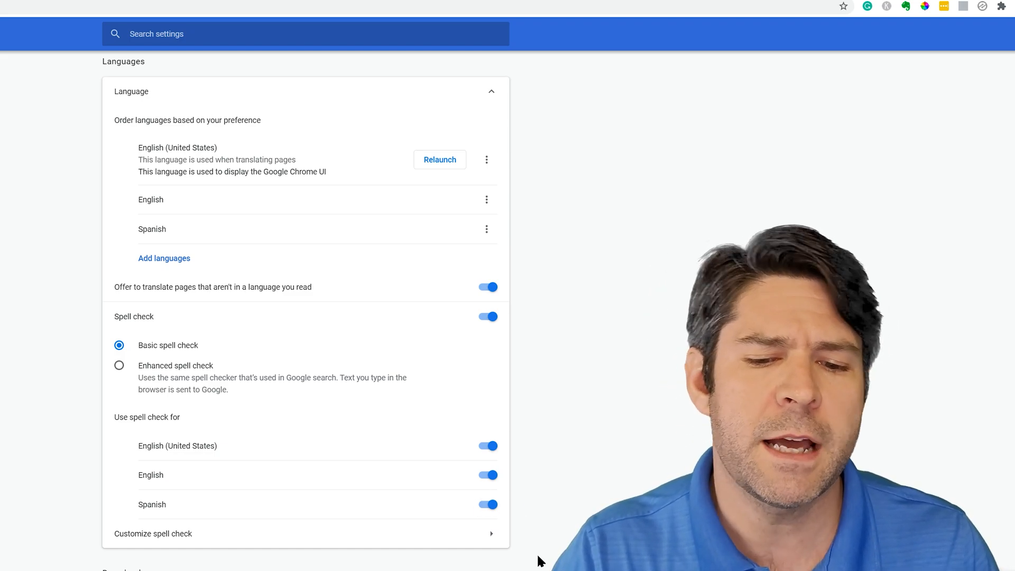
{"action": "mouse_move", "coordinate": [492, 542]}
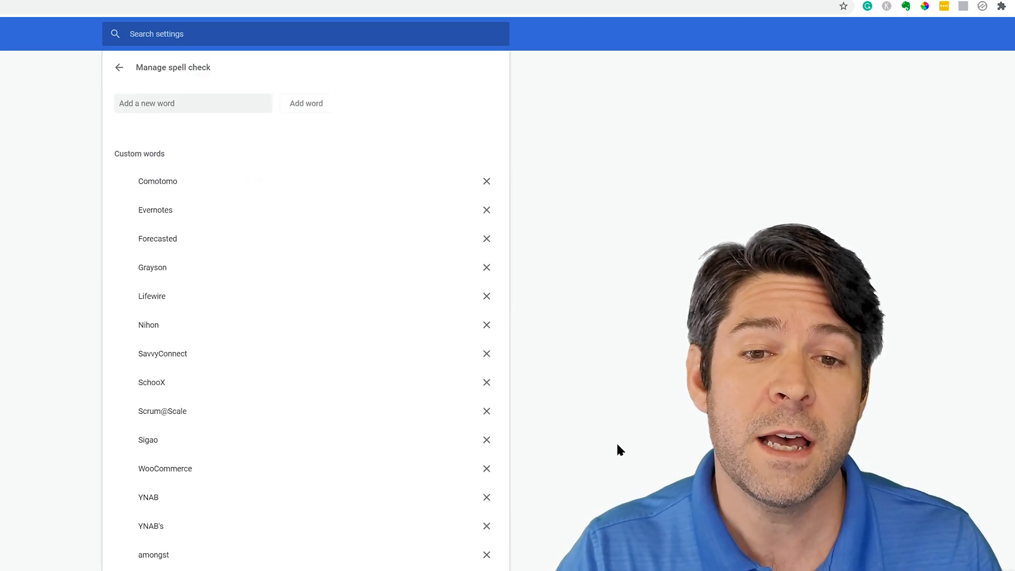
{"action": "mouse_move", "coordinate": [299, 460]}
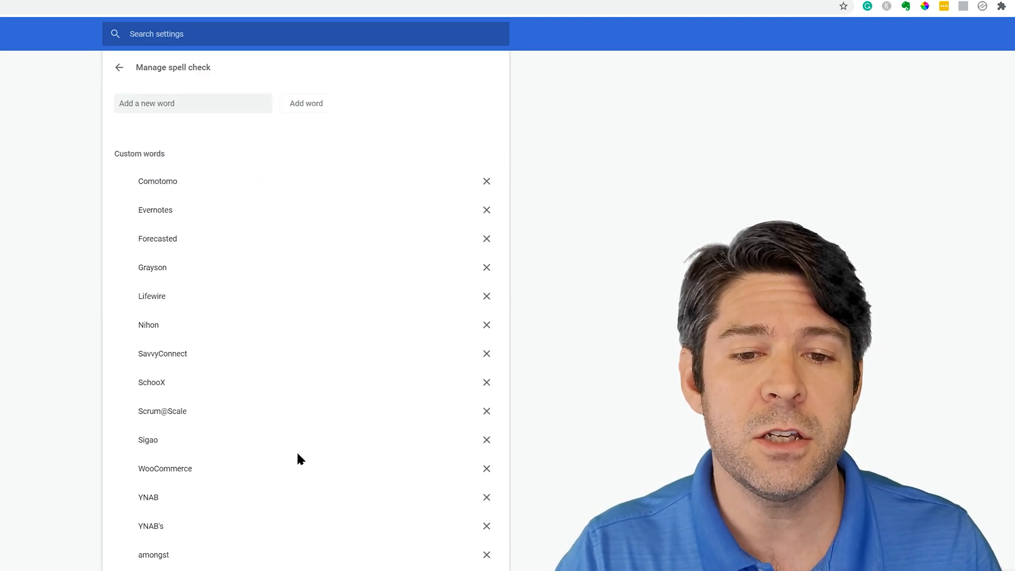